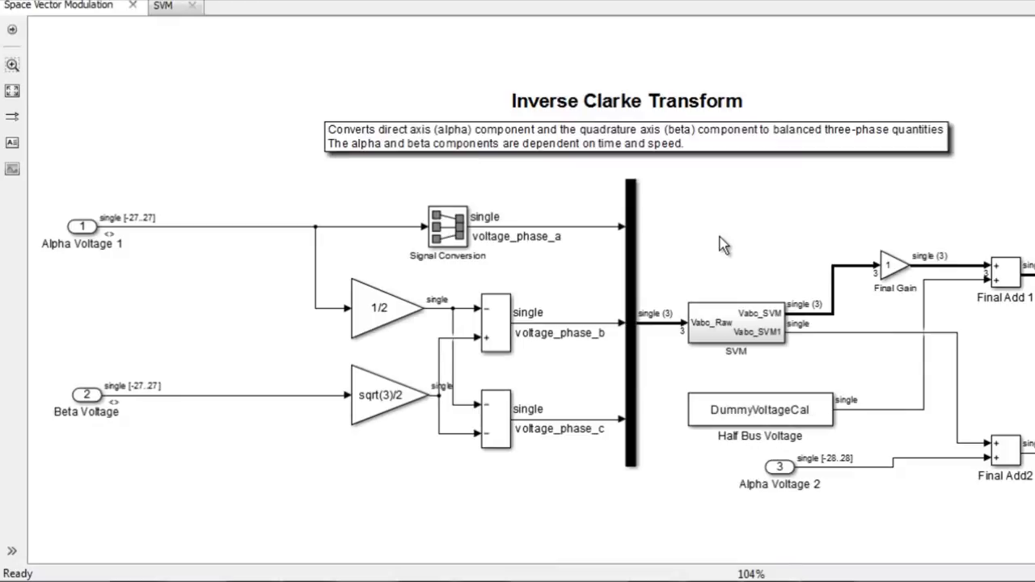
mouse_move(67, 225)
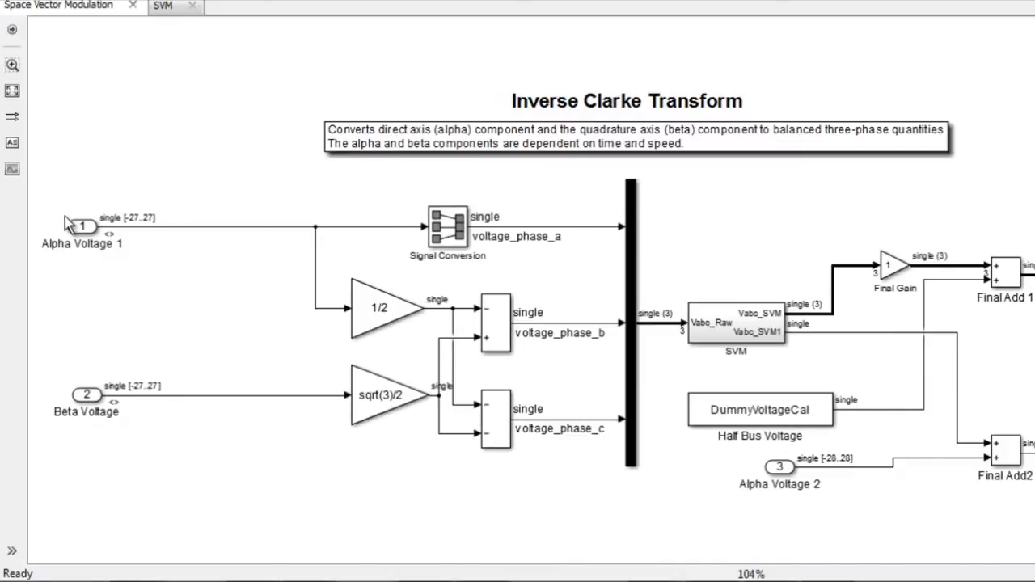
- Go inside the Space Vector Modulation subsystem to review its blocks
click(389, 395)
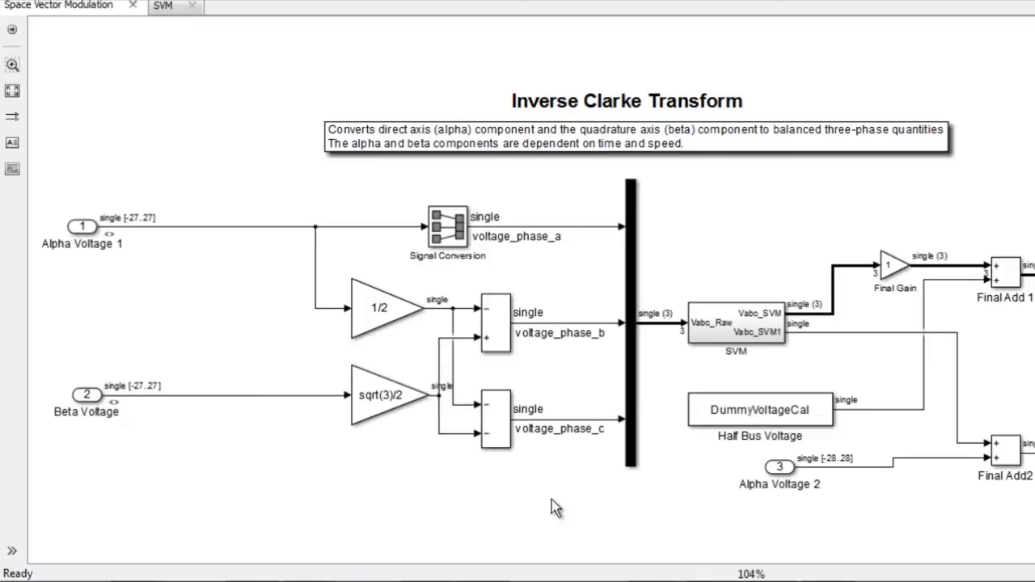
mouse_move(598, 334)
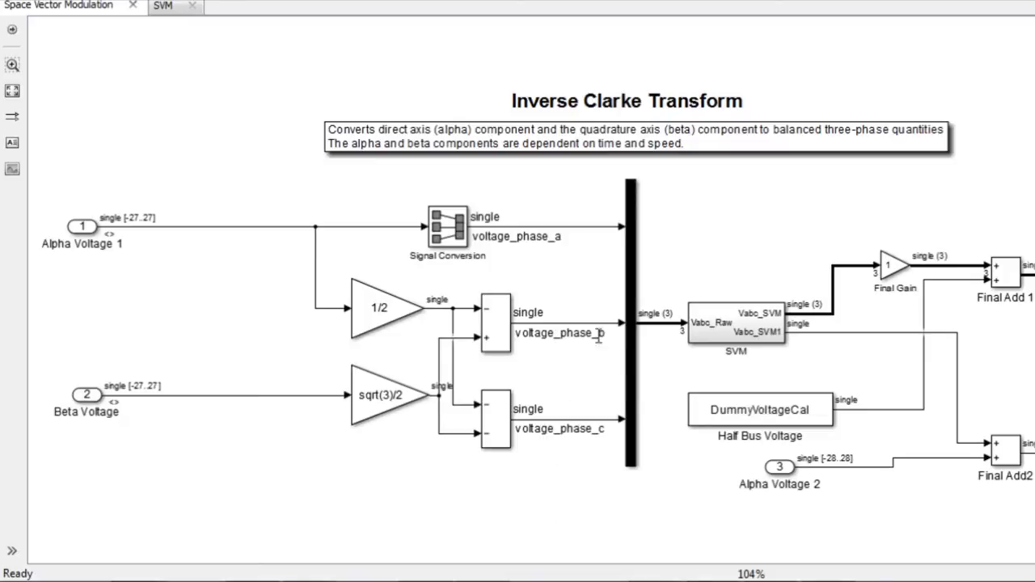
click(736, 326)
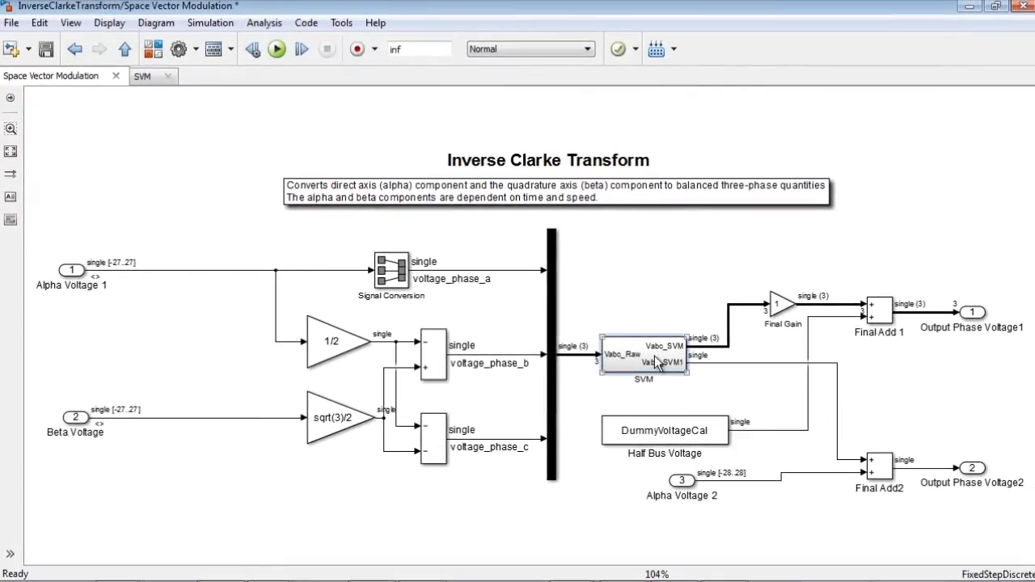
double_click(644, 356)
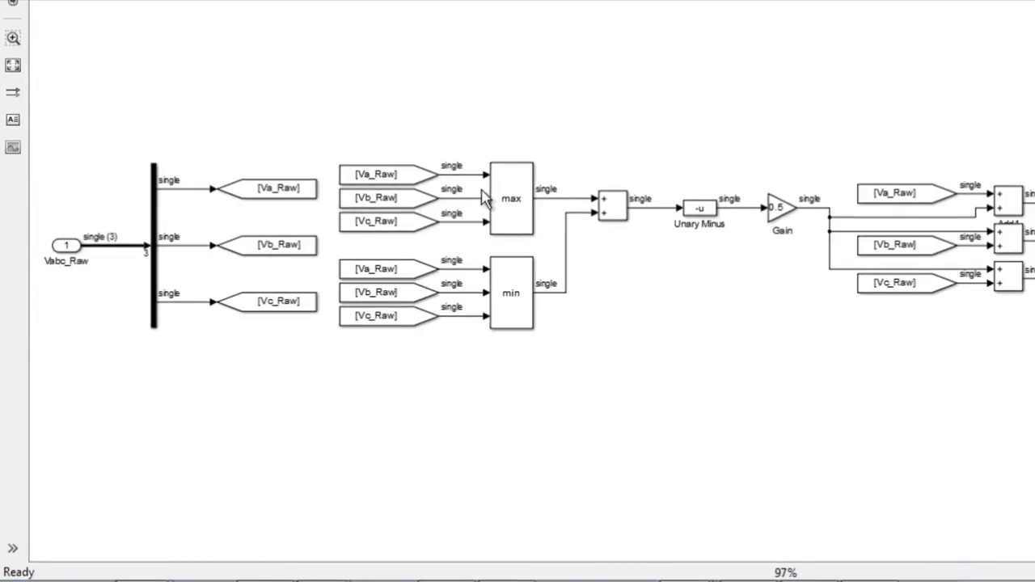
click(511, 197)
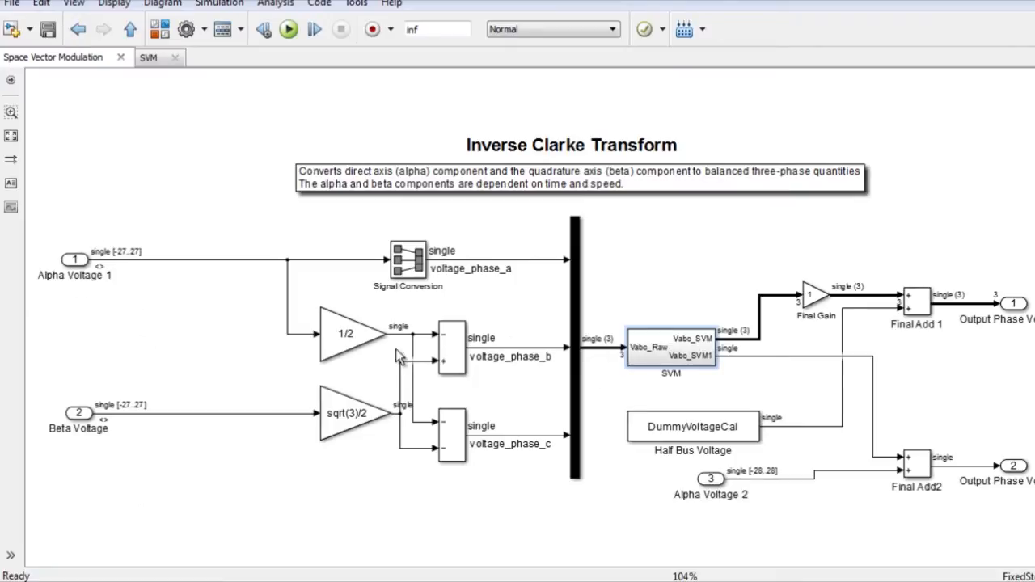
mouse_move(608, 382)
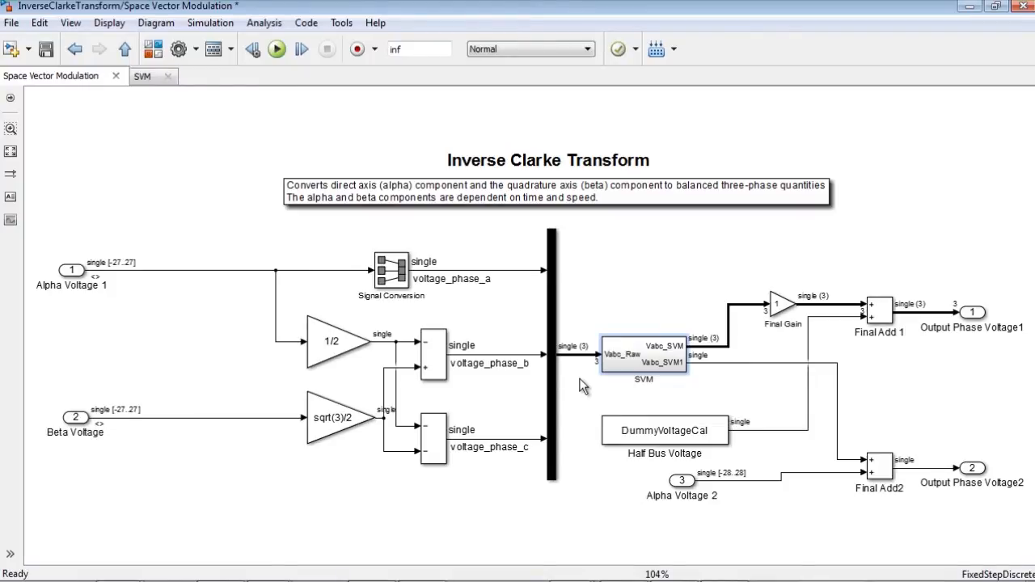
- Inspect the Alpha Voltage 1 and Alpha Voltage 2 input port settings and signal ranges
double_click(72, 269)
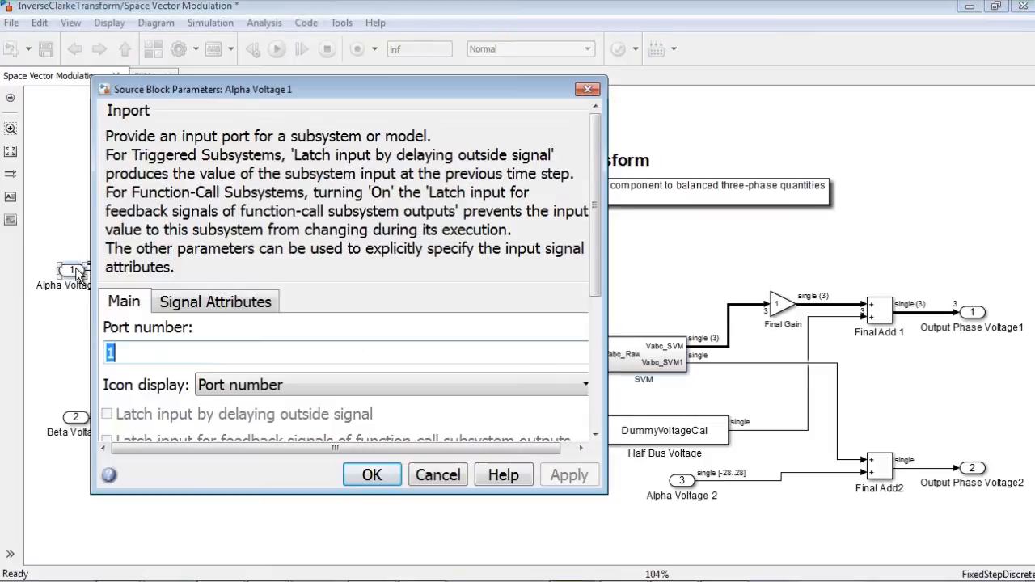
click(215, 301)
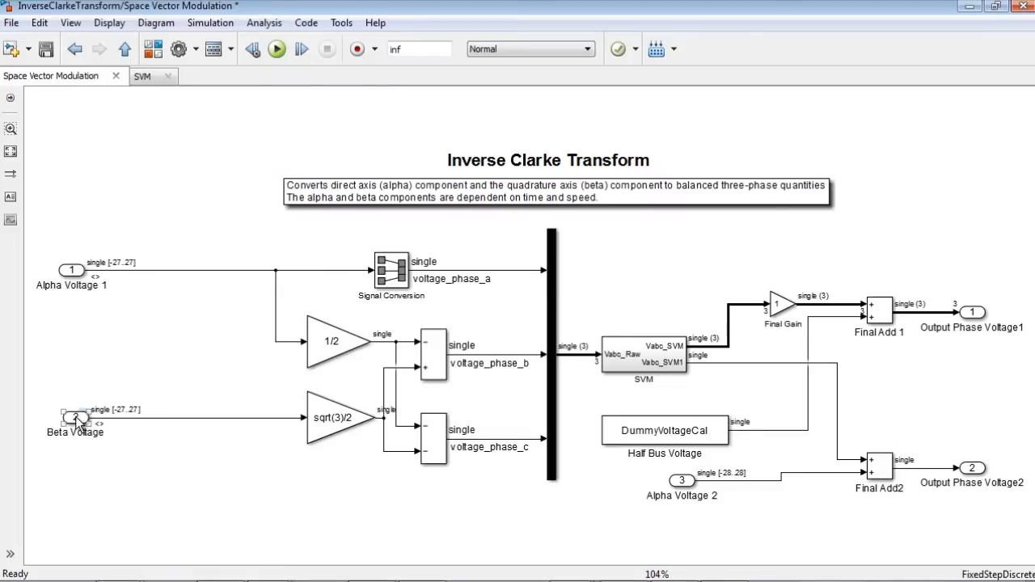
double_click(74, 418)
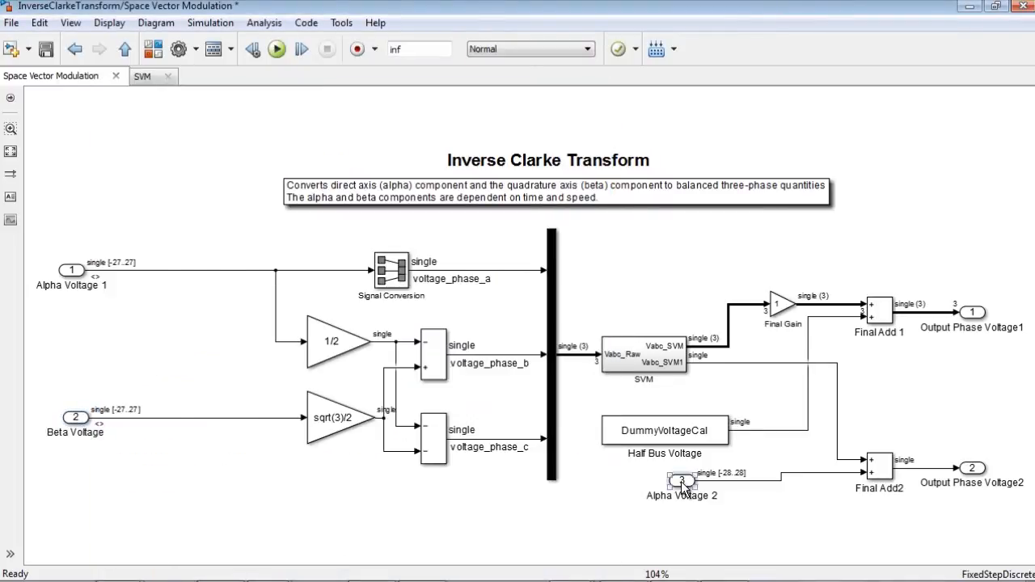
double_click(682, 482)
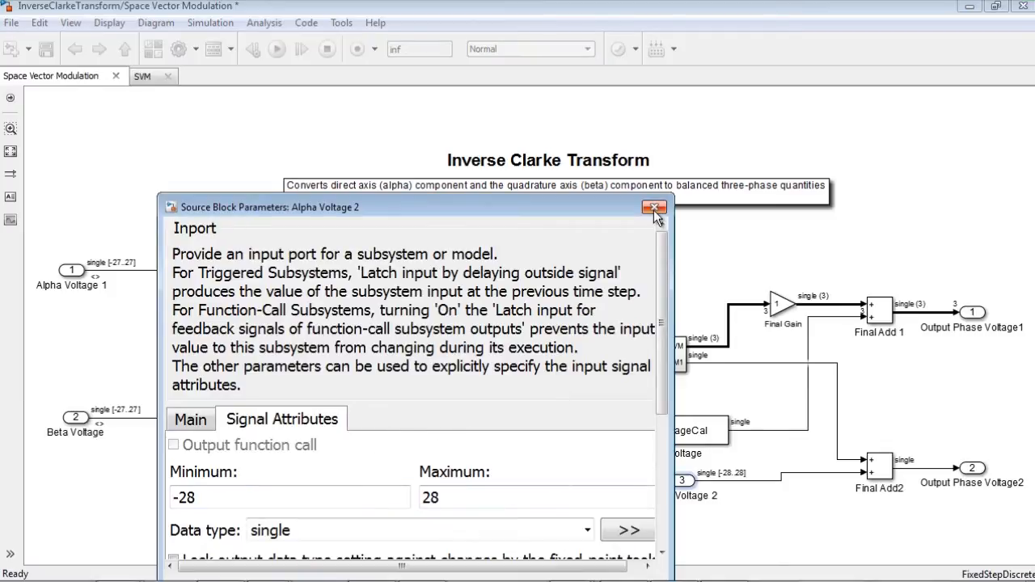
click(653, 207)
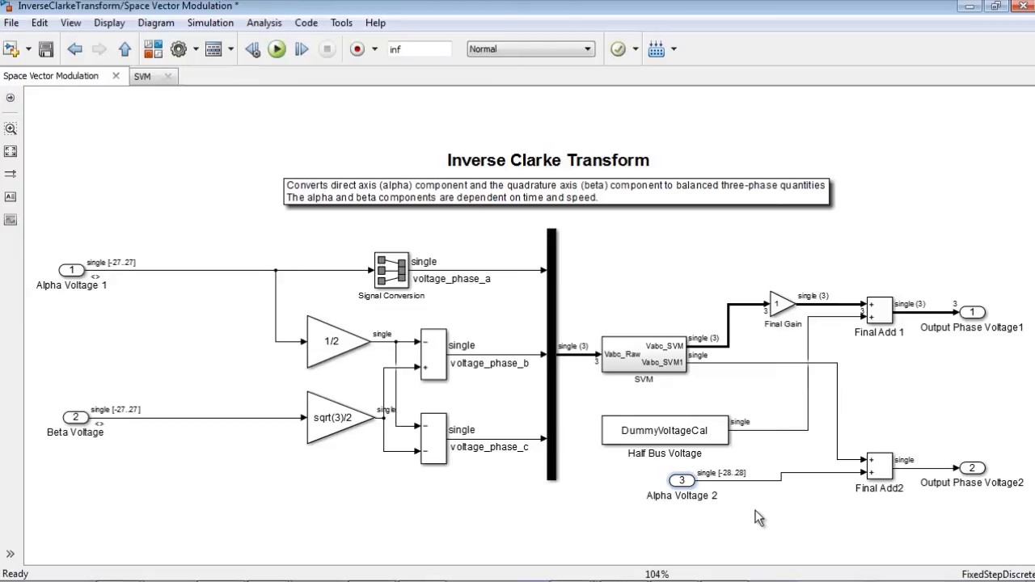
click(665, 430)
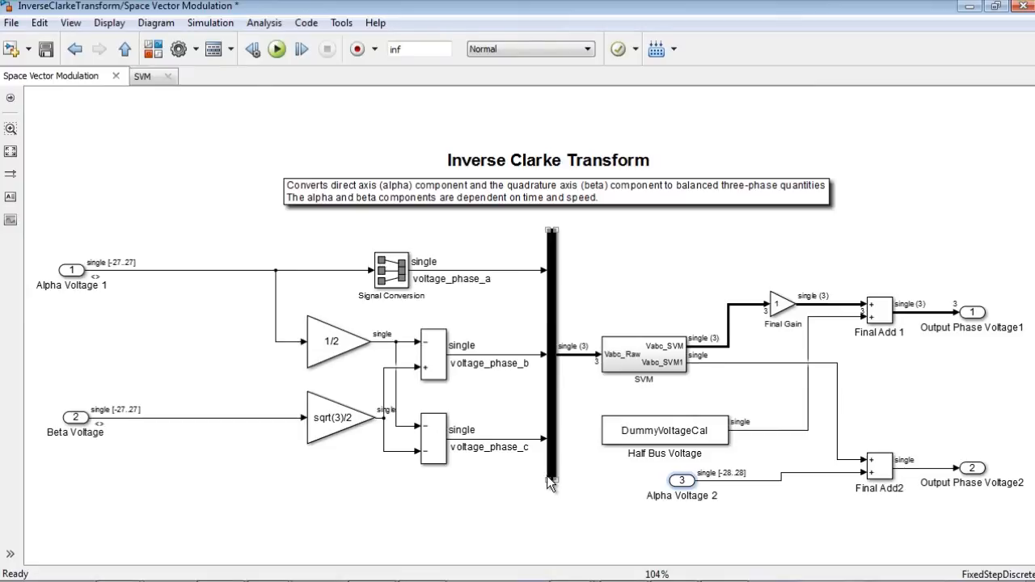
- Launch the Fixed-Point Tool from Analysis and derive min/max ranges for the subsystem
click(264, 22)
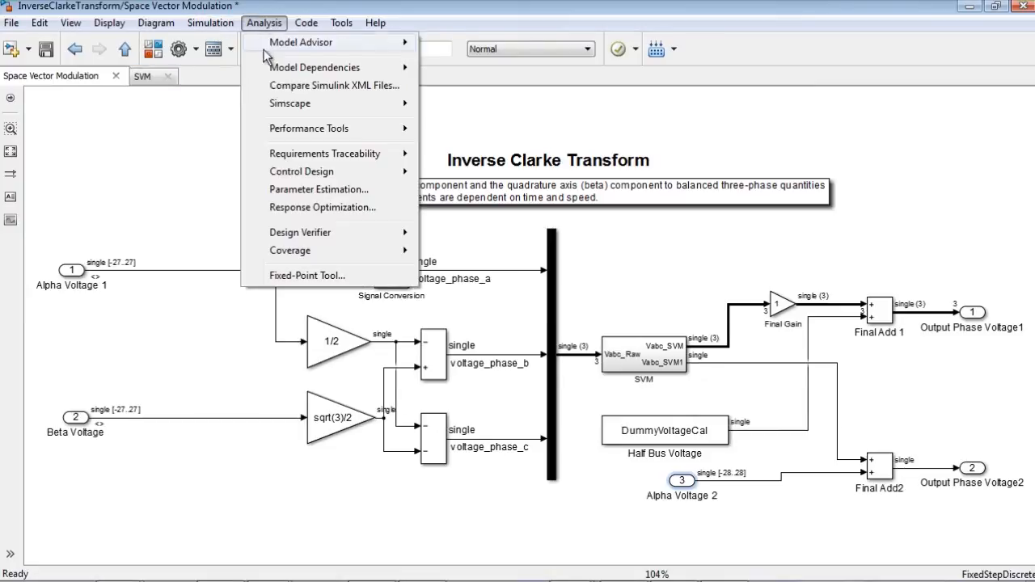
click(307, 275)
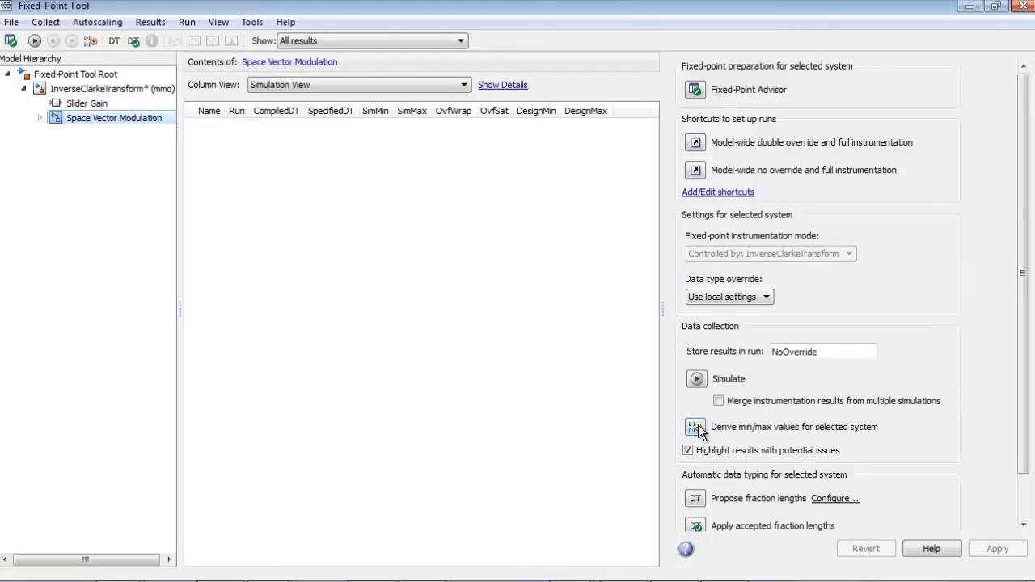
click(696, 427)
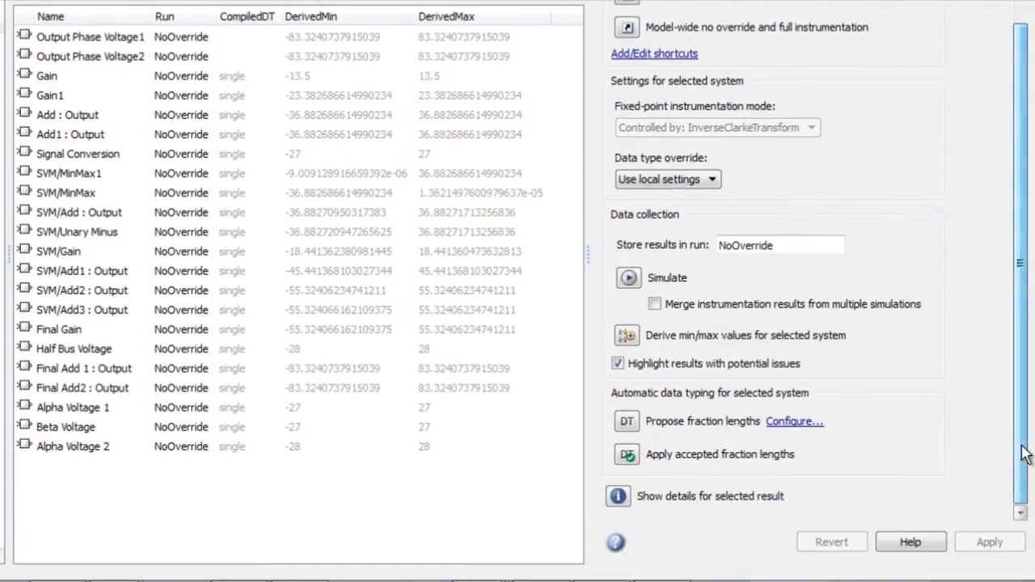
- Set the default floating-point signal type to fixdt(1,16,4) for proposing fraction lengths
click(794, 421)
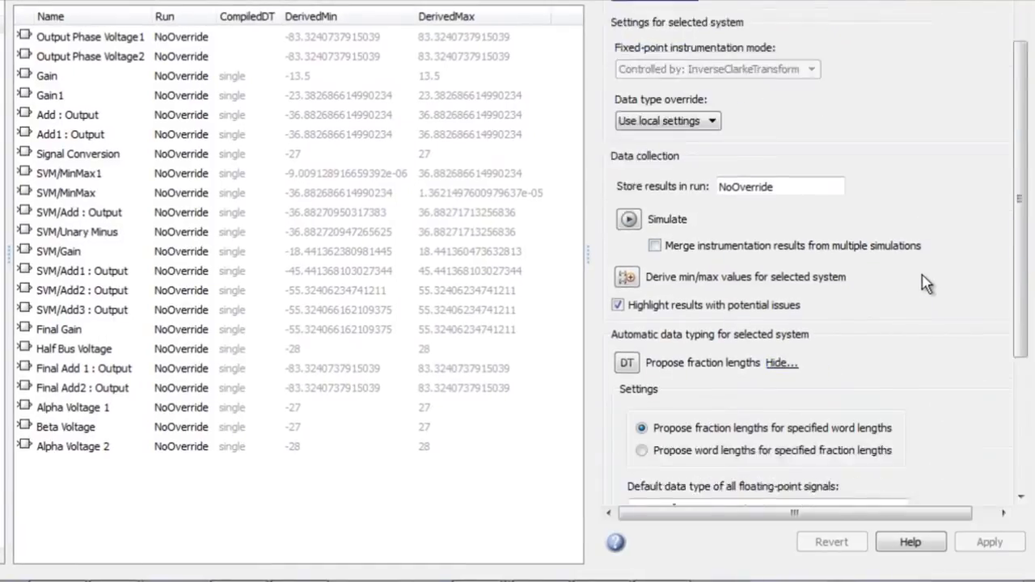
scroll(down, 3)
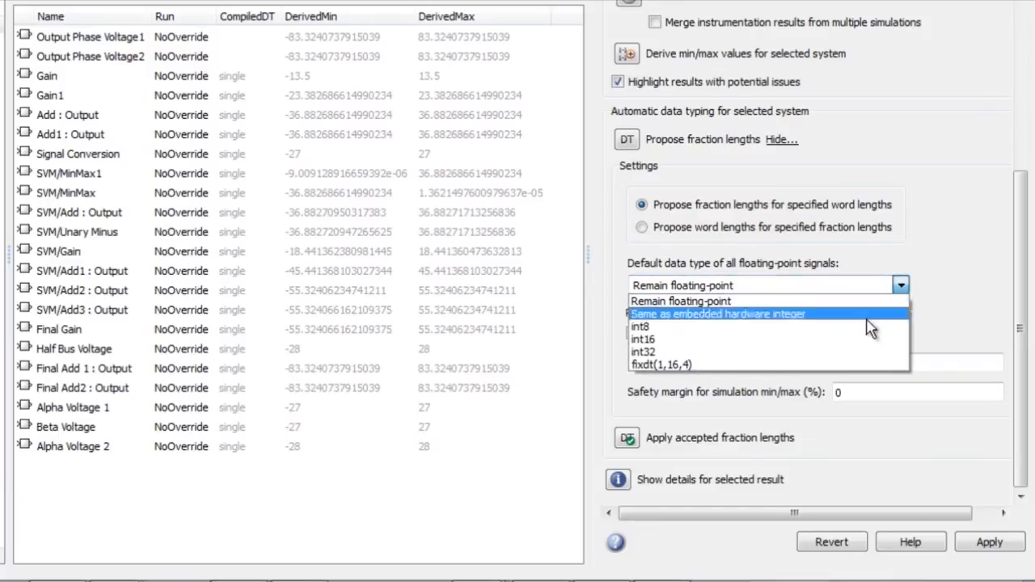
click(660, 364)
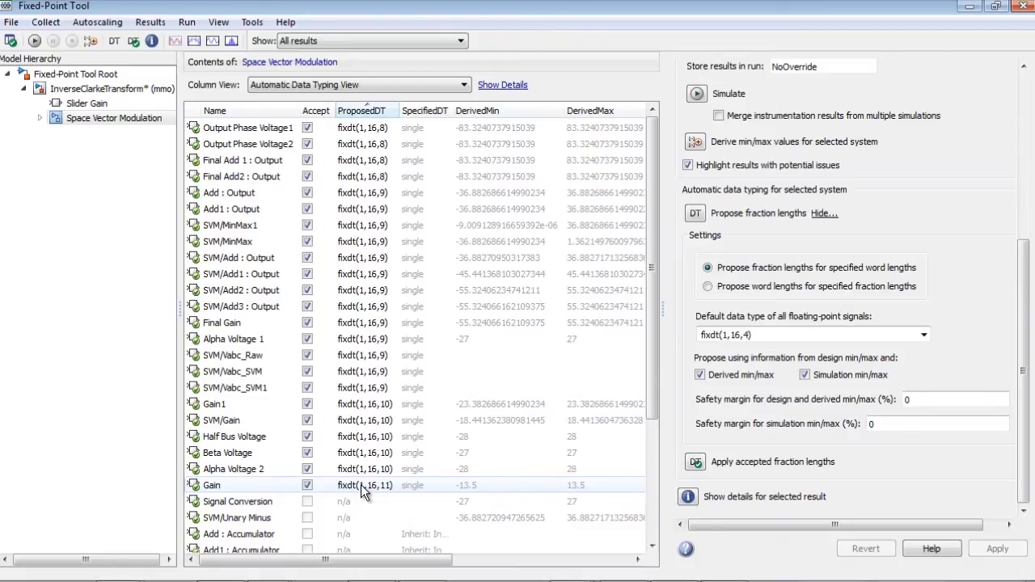
- Apply the accepted proposed fixed-point types in the Fixed-Point Tool
click(226, 241)
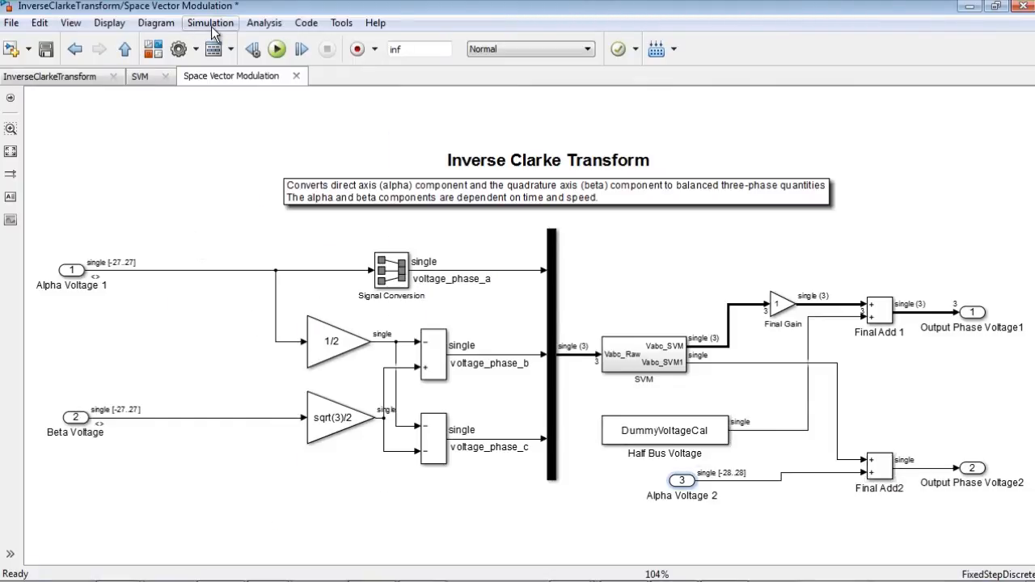
- Update the diagram to show sfix16 signal types and return to the top-level InverseClarkeTransform model
click(214, 48)
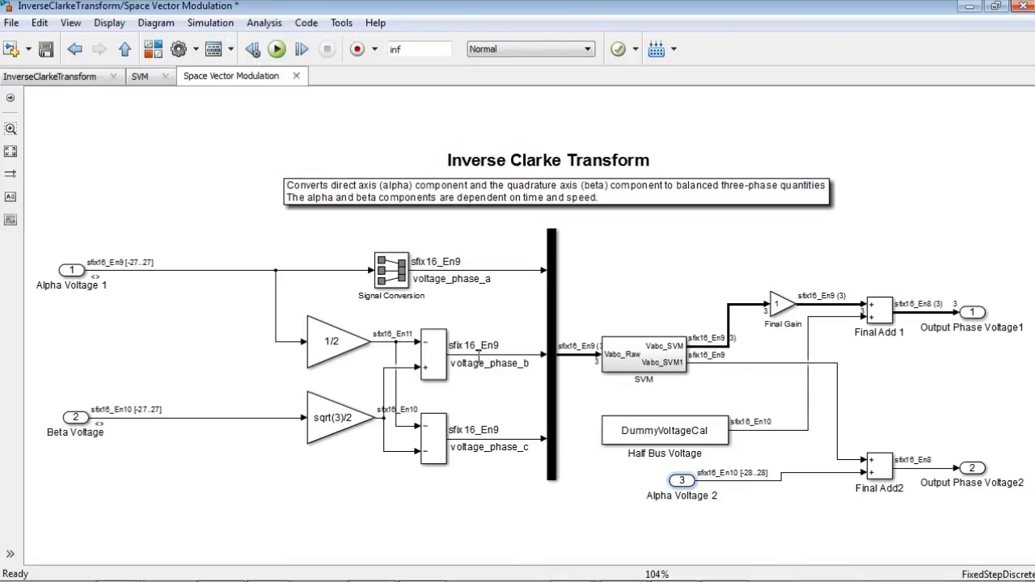
click(50, 76)
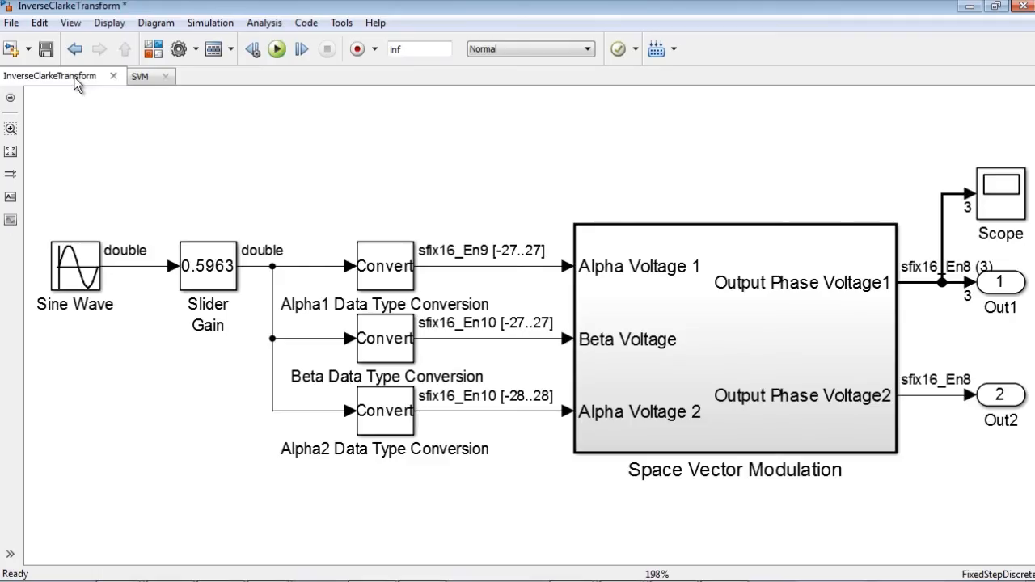
click(75, 267)
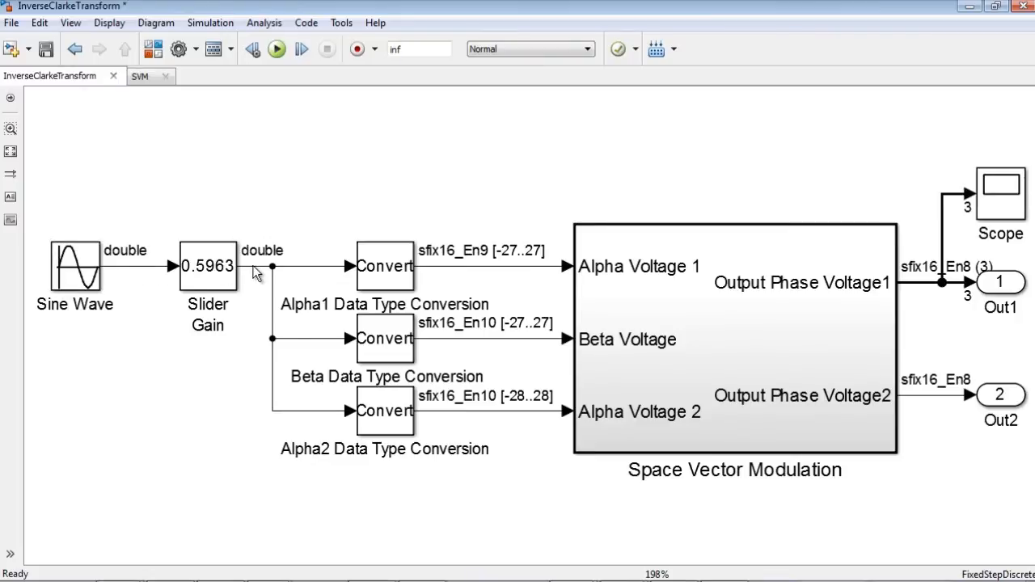
click(207, 265)
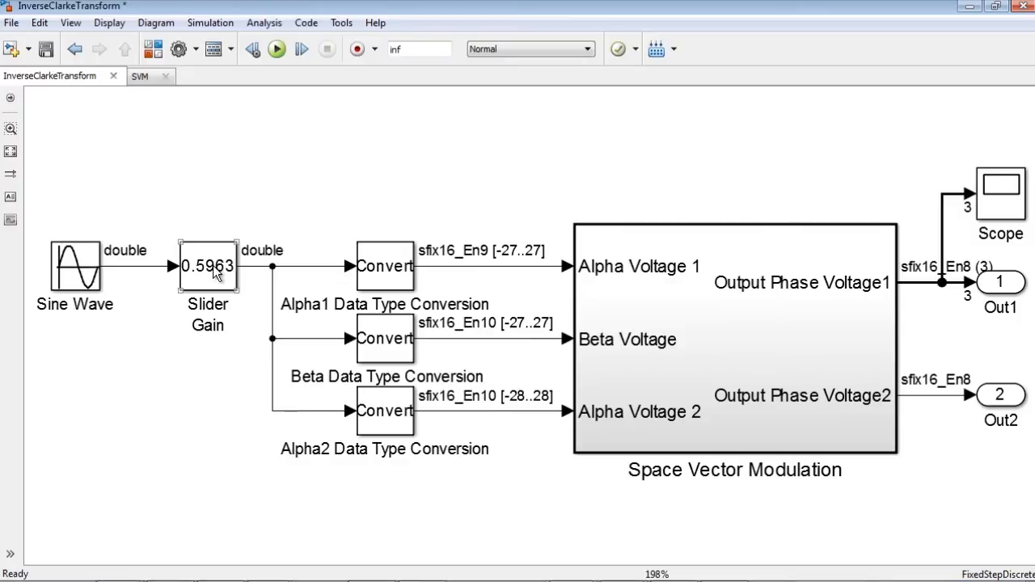
mouse_move(246, 261)
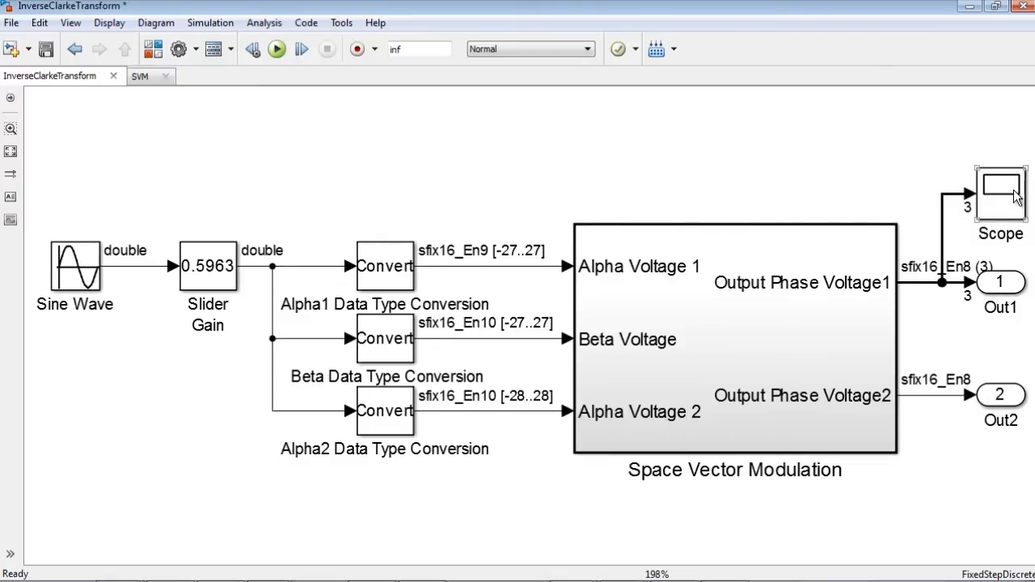
- Simulate with the scope open and raise the slider gain to about 1.13 while watching the phase waveforms
click(277, 49)
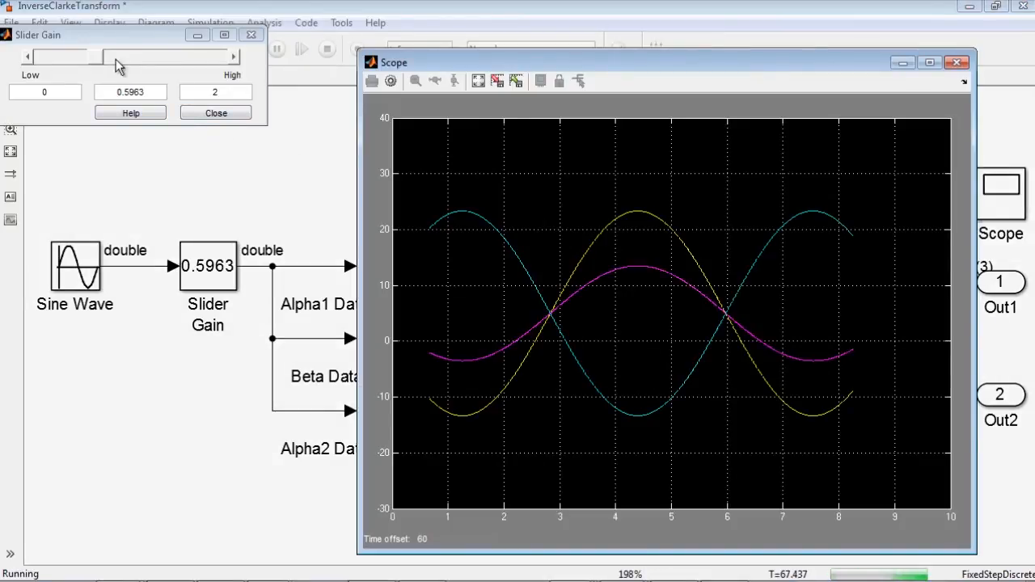
drag(94, 55, 121, 55)
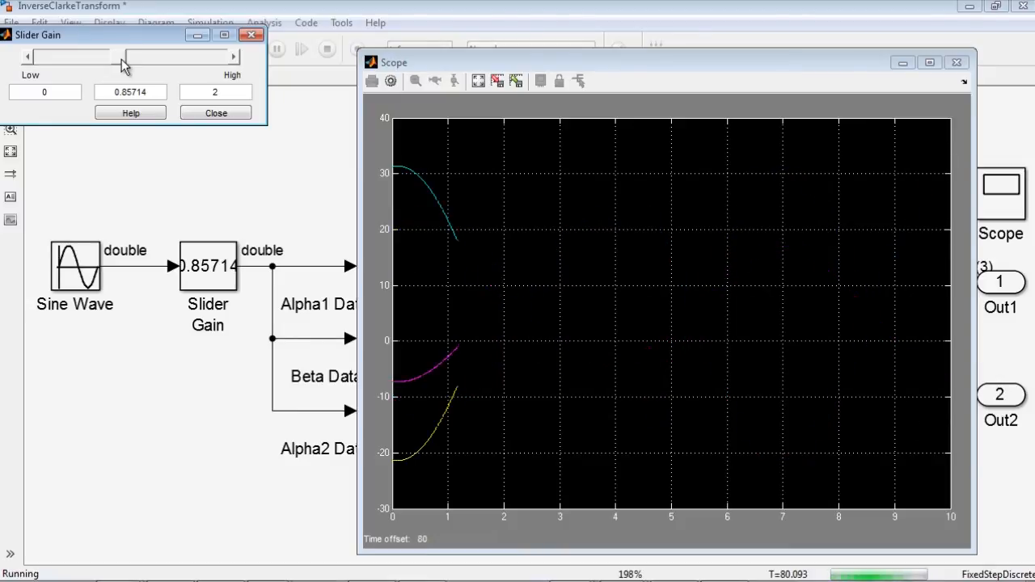
drag(120, 55, 142, 55)
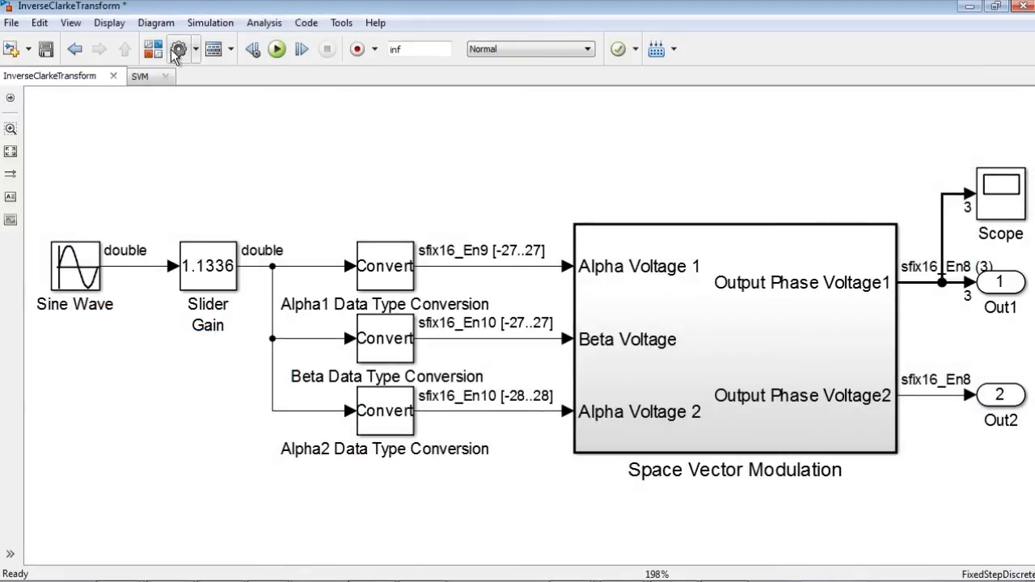
- Set Simulation range checking to error in Data Validity diagnostics, then push the slider gain past the valid range
click(178, 49)
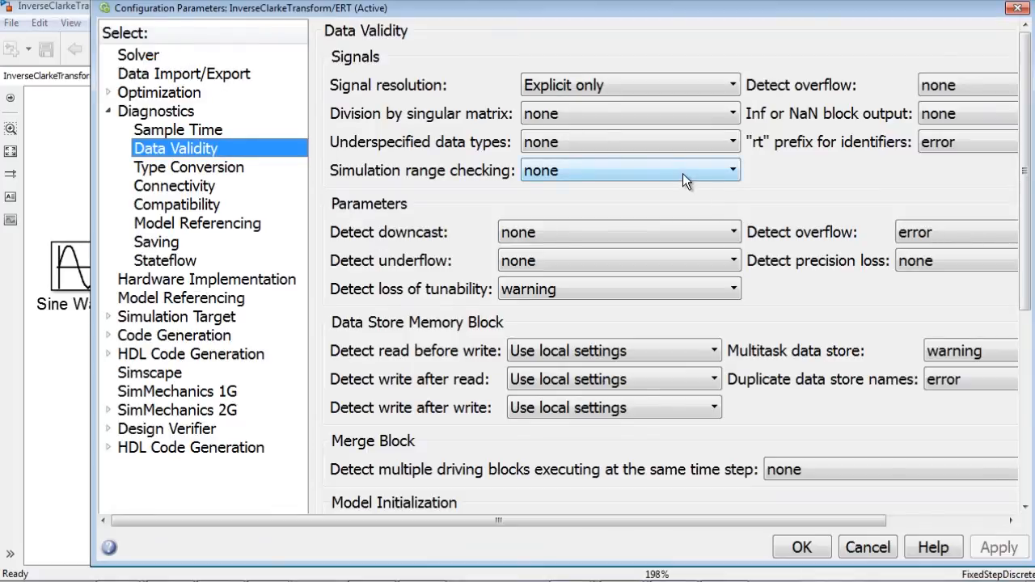
click(631, 170)
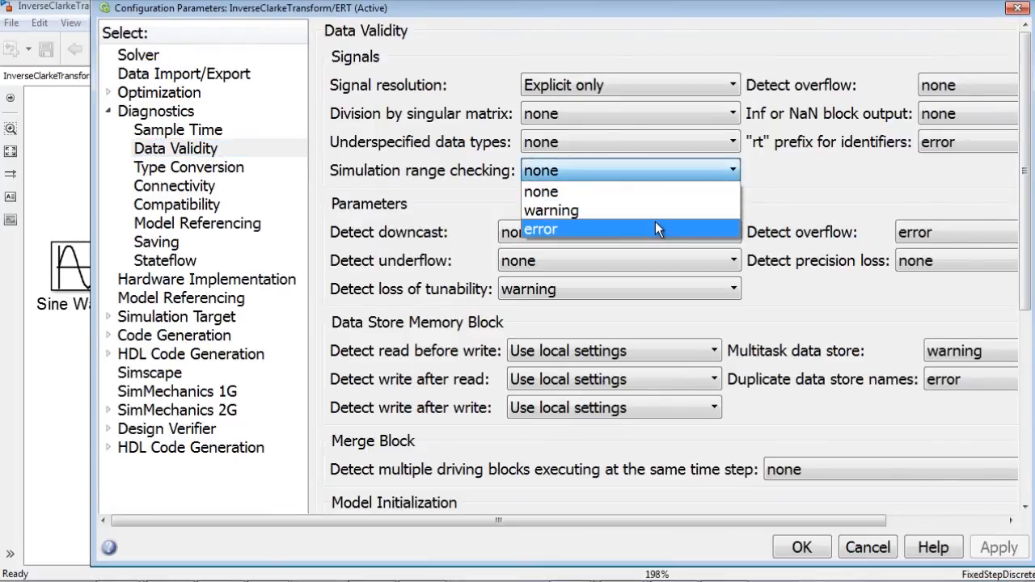
click(540, 229)
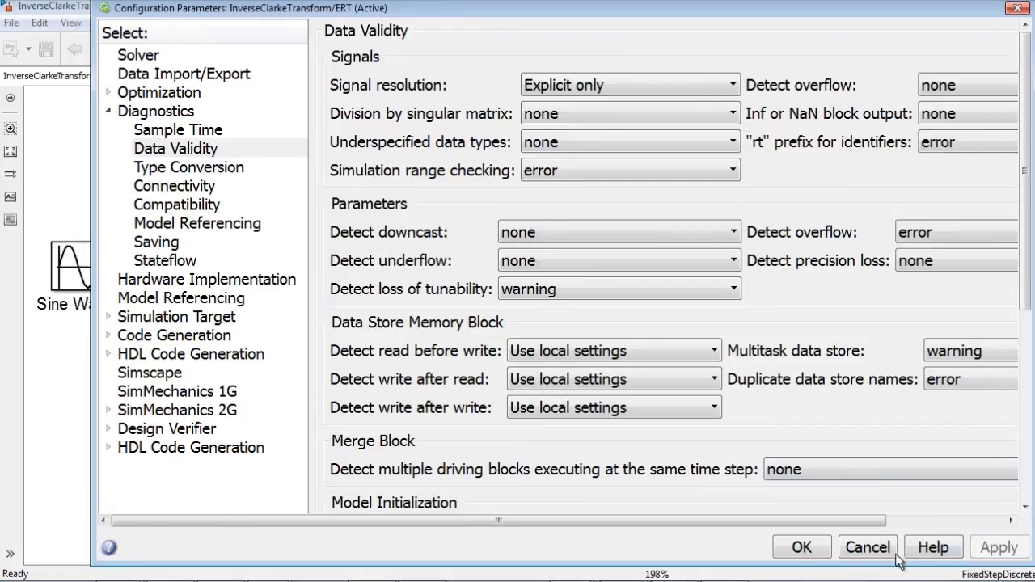
click(867, 546)
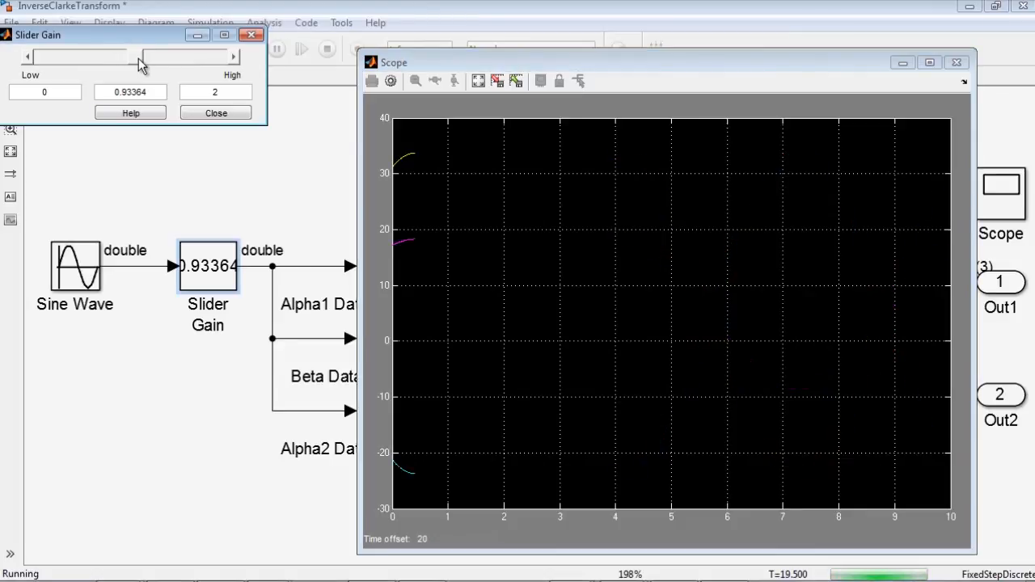
drag(126, 55, 154, 55)
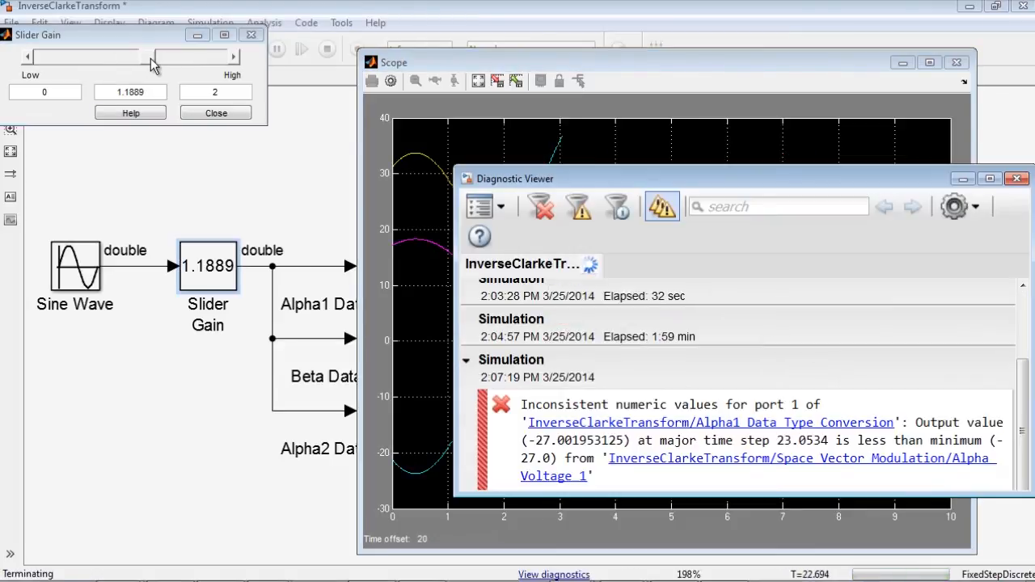